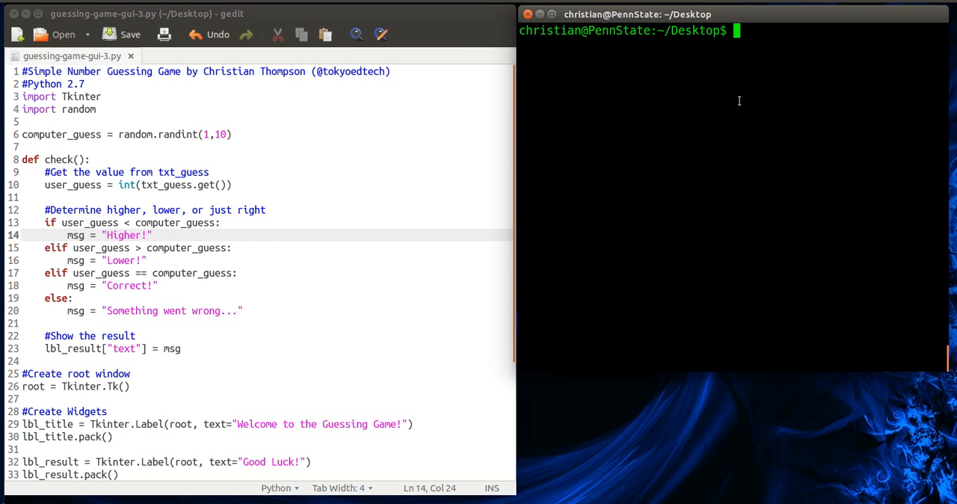
Step: Launch guessing-game-gui-3.py, guess 5 (Lower!) then 2 (Correct!), and close the game window
text(python guessing-game-gui-3.py)
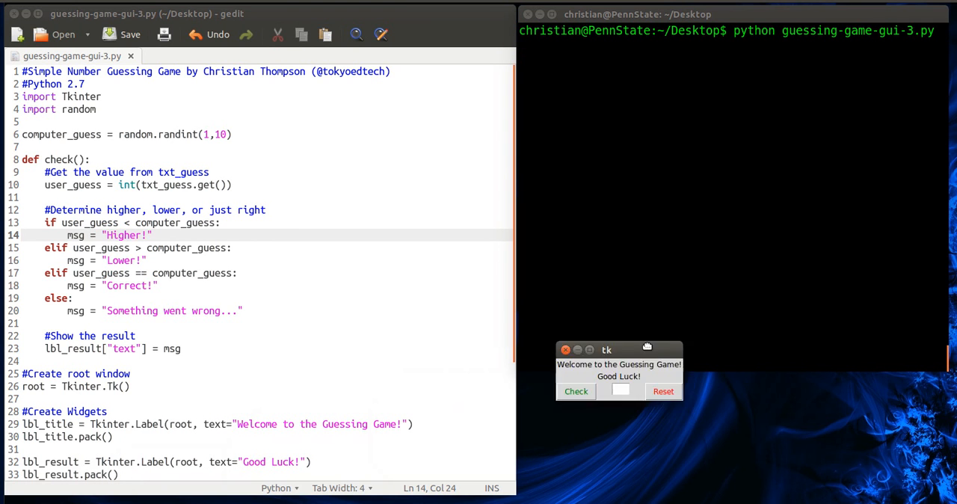
drag(605, 350, 695, 405)
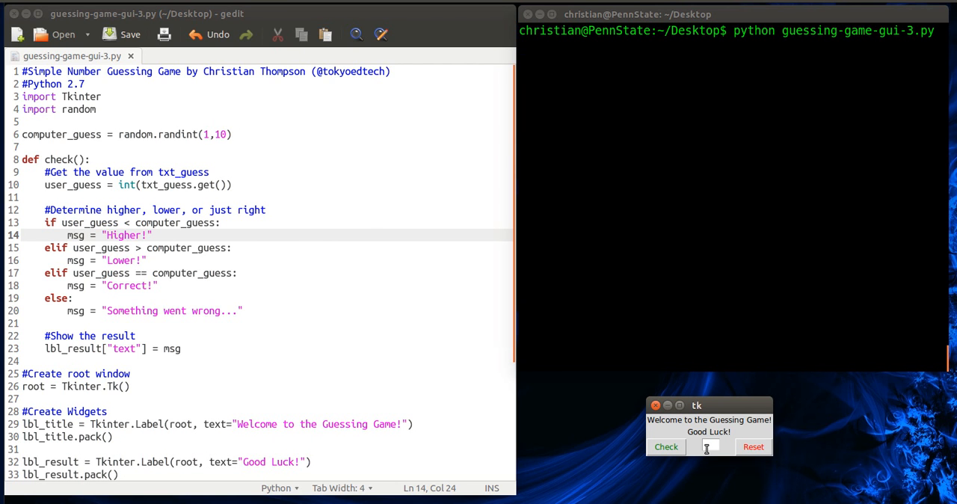
text(5)
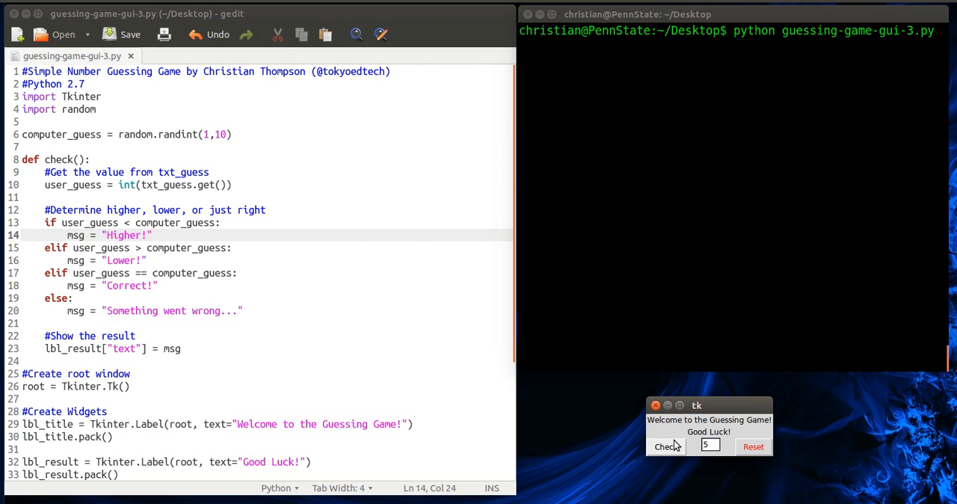
click(664, 446)
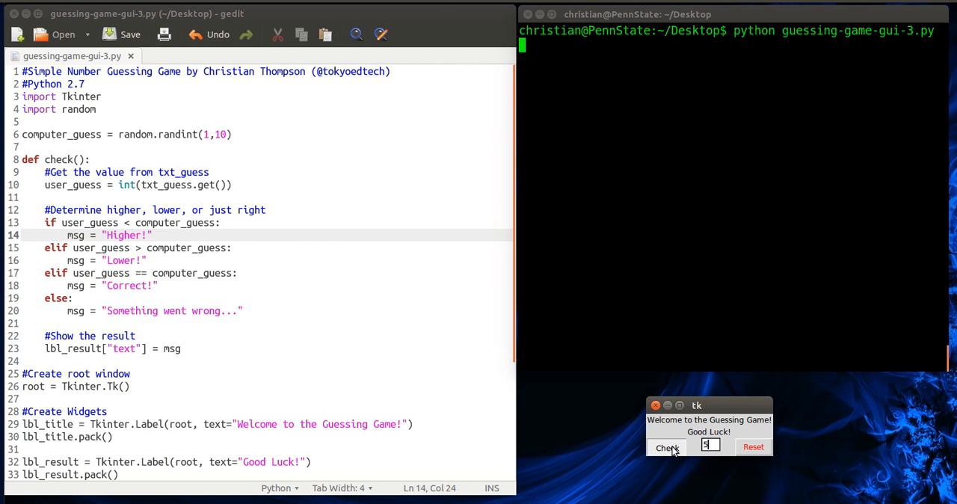
click(665, 445)
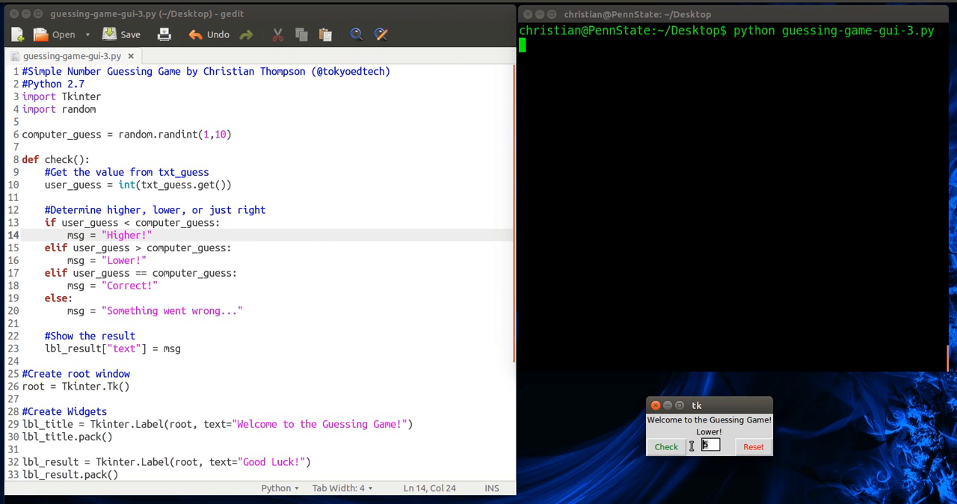
click(665, 445)
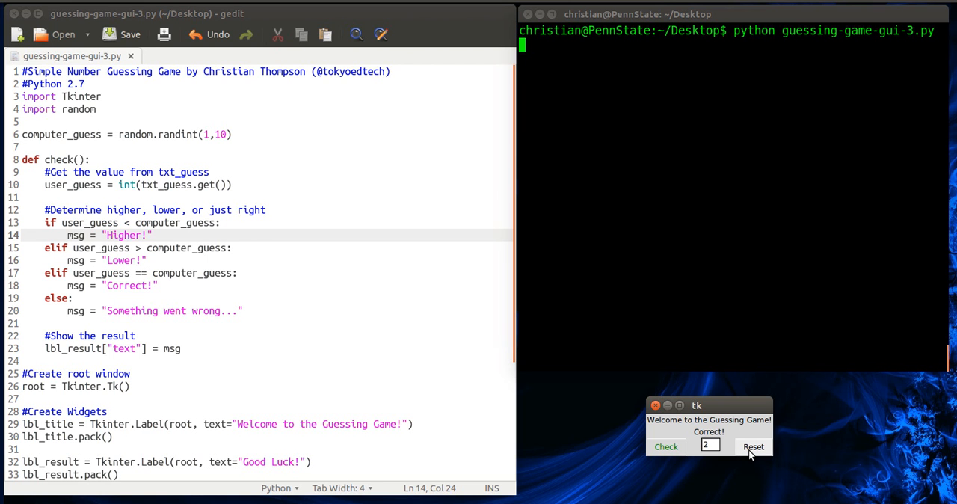
scroll(down, 3)
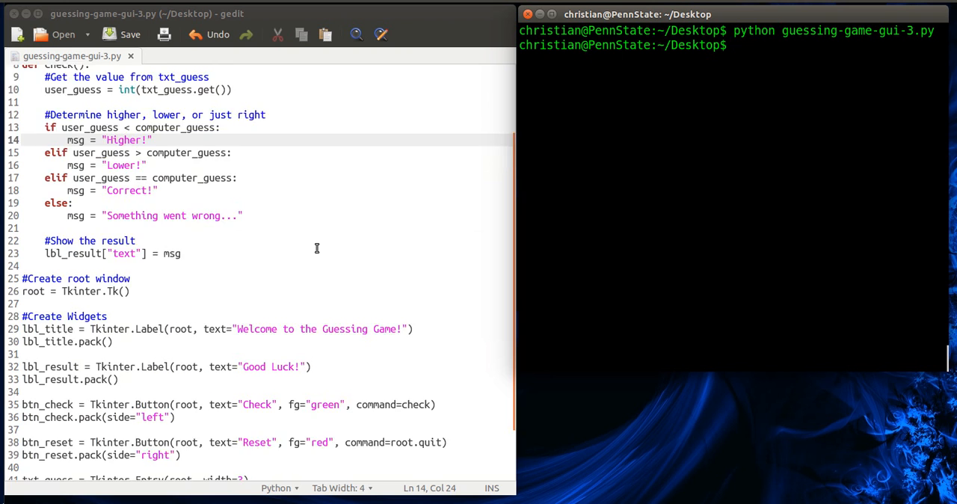
scroll(down, 3)
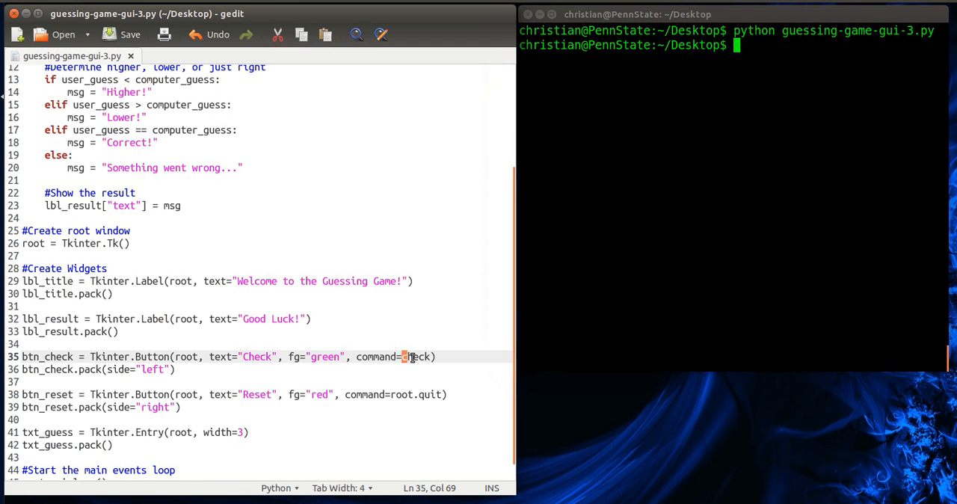
double_click(417, 355)
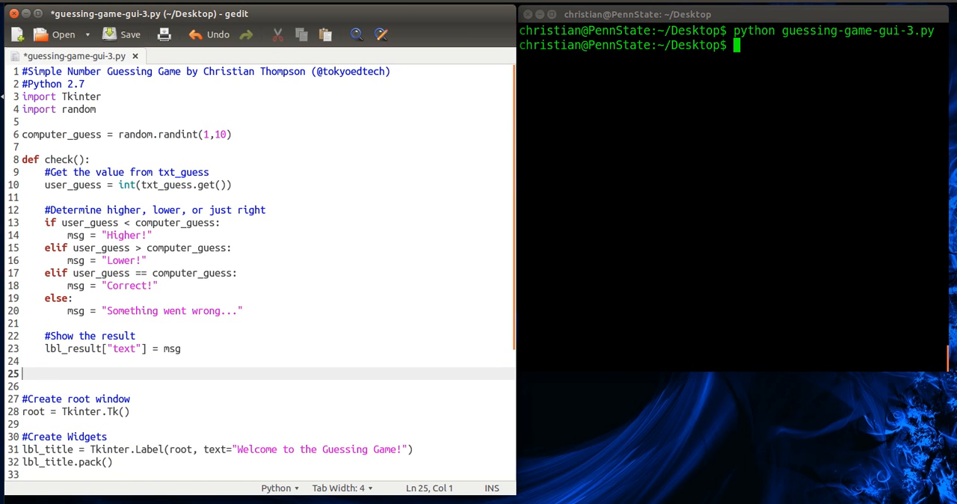
Step: Add a placeholder def reset(): below check() and set btn_reset's command to reset
text(def re)
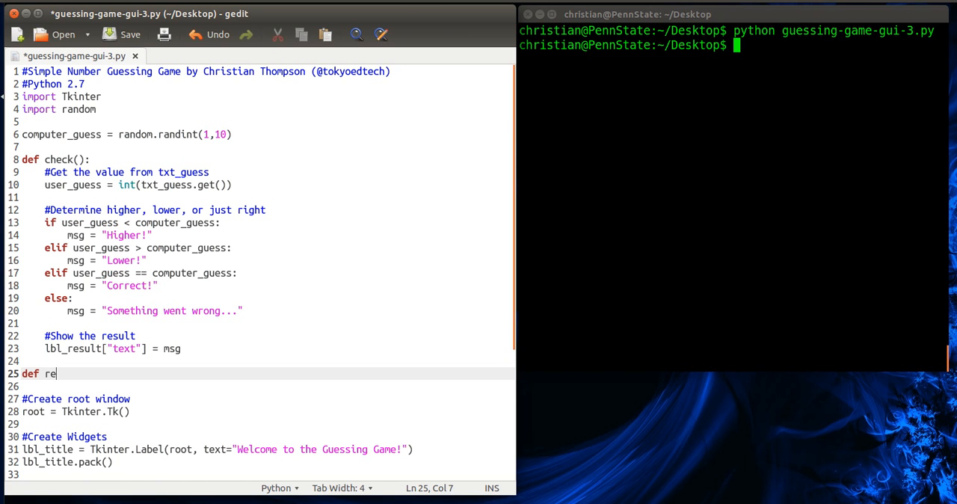
text(set())
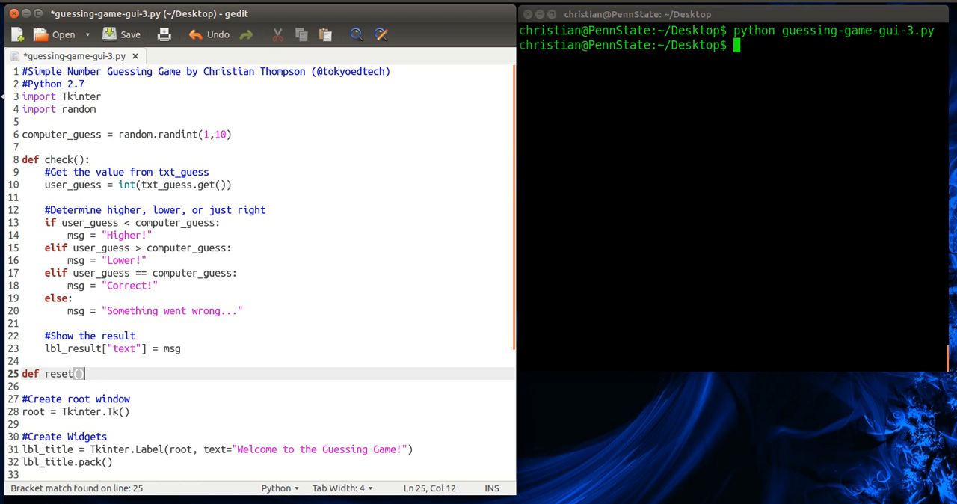
text(:)
click(260, 386)
text(pass)
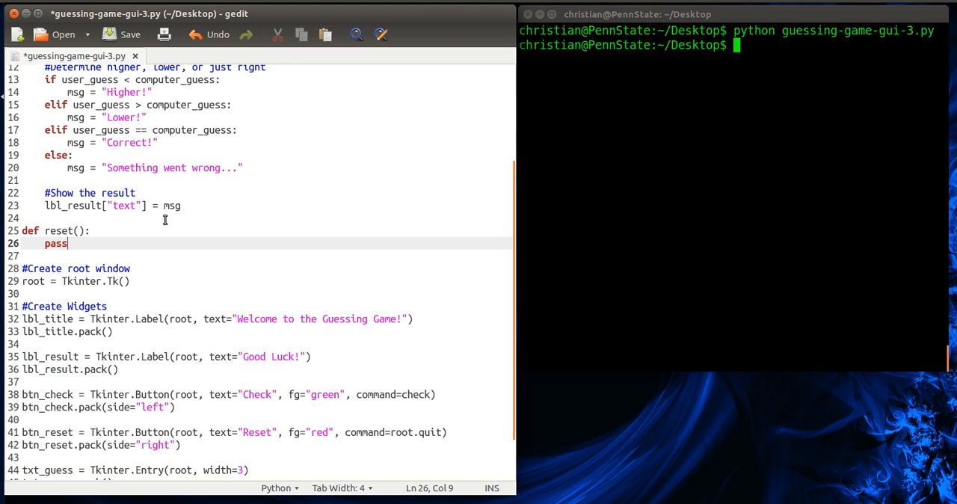
scroll(down, 3)
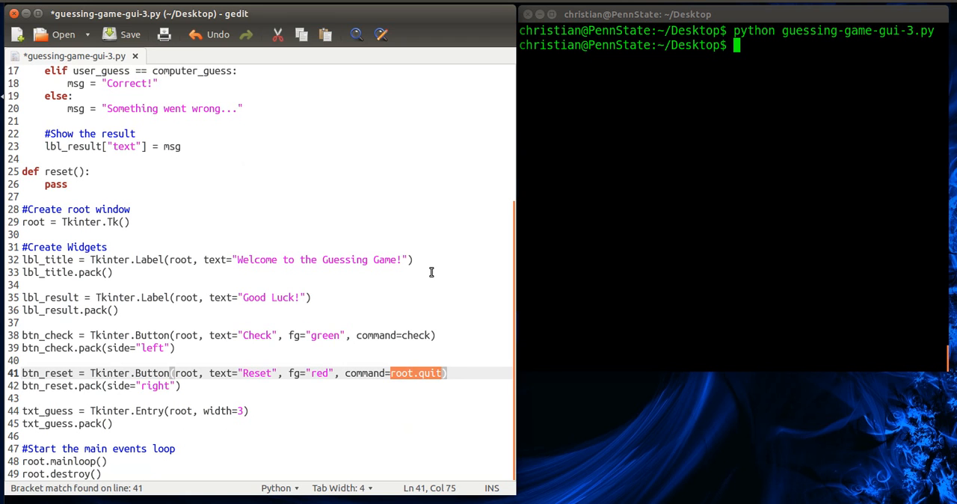
text(reset)
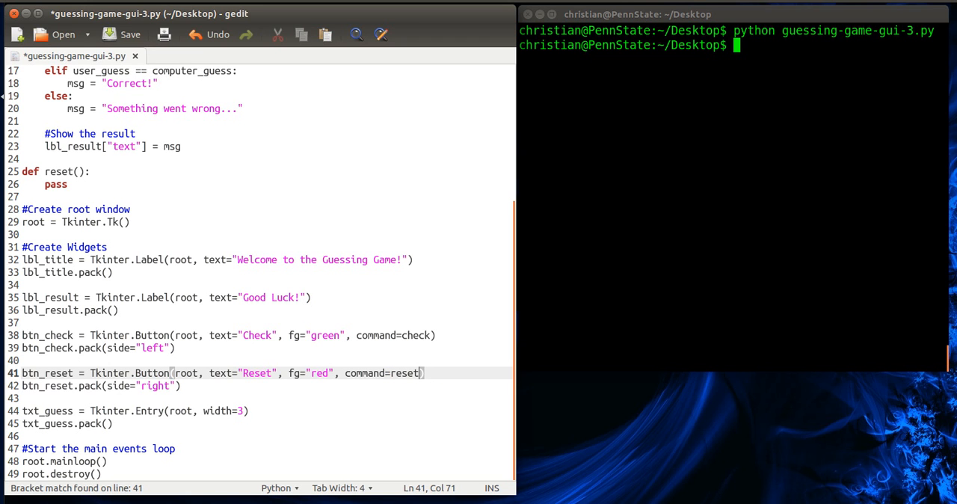
text(())
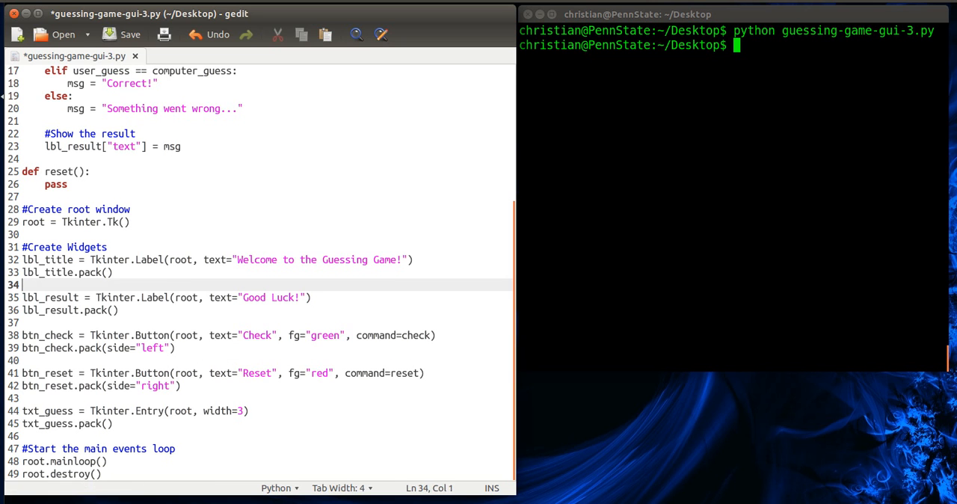
click(68, 184)
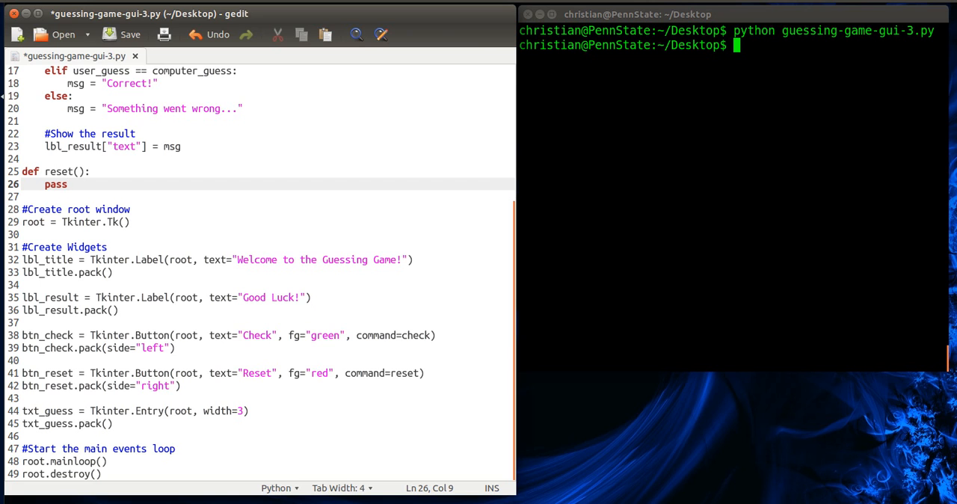
click(66, 184)
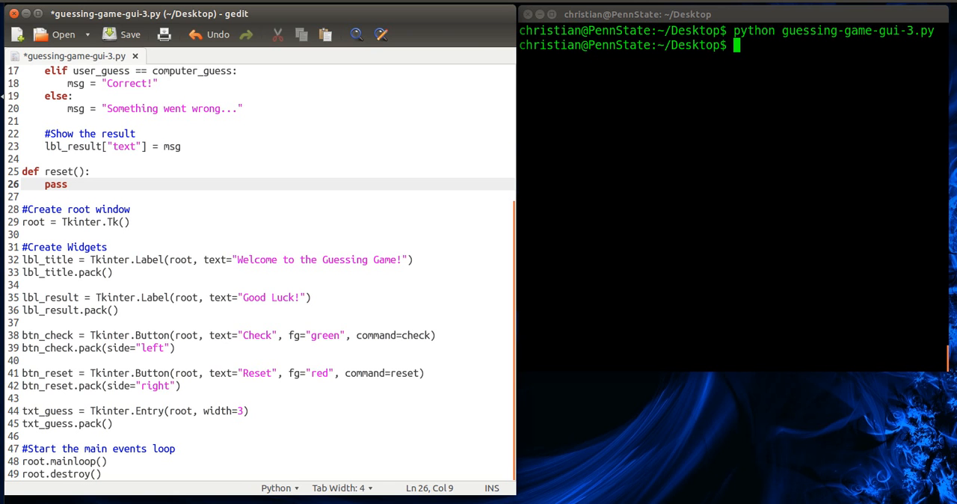
click(65, 184)
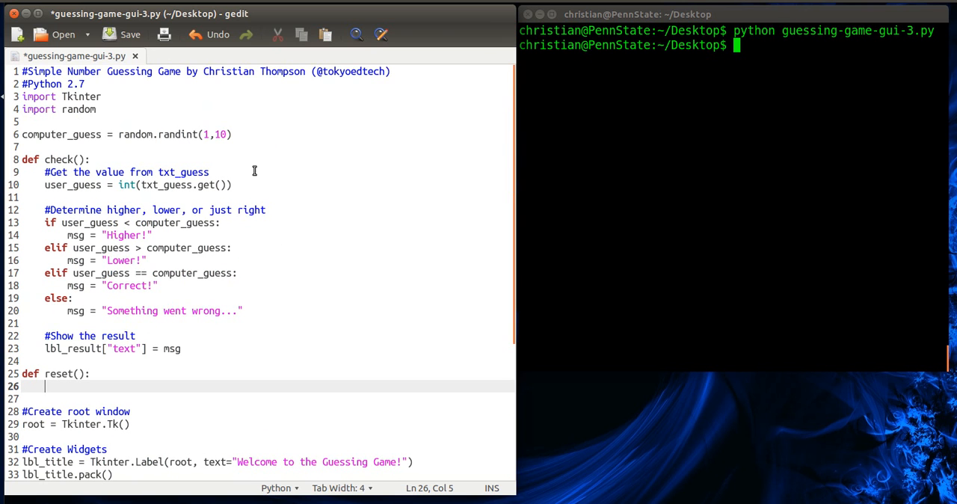
Step: Fill reset() with global computer_guess and computer_guess = random.randint(1,10)
text(glo)
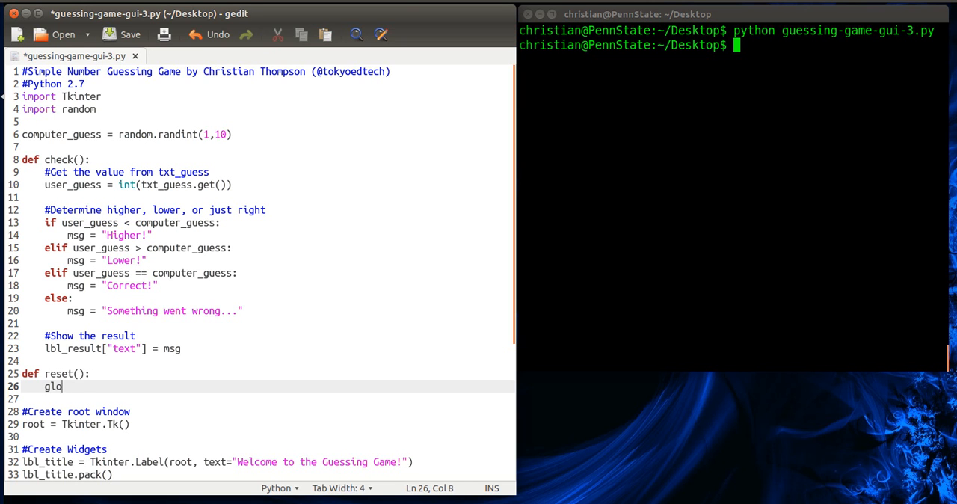
text(bal)
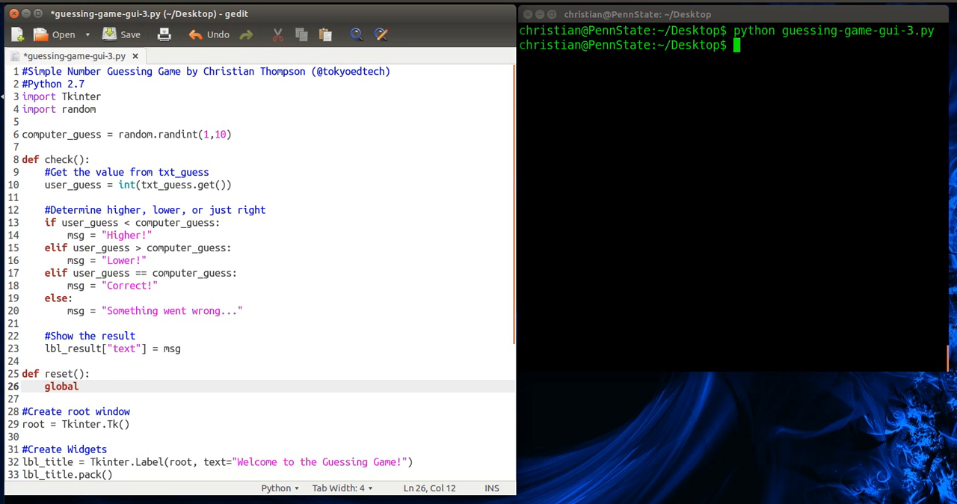
text(computer_guess)
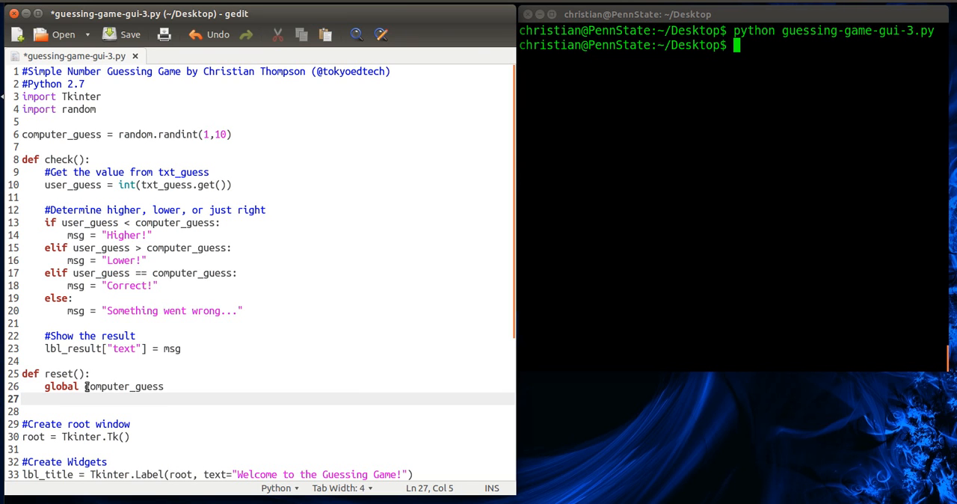
click(24, 134)
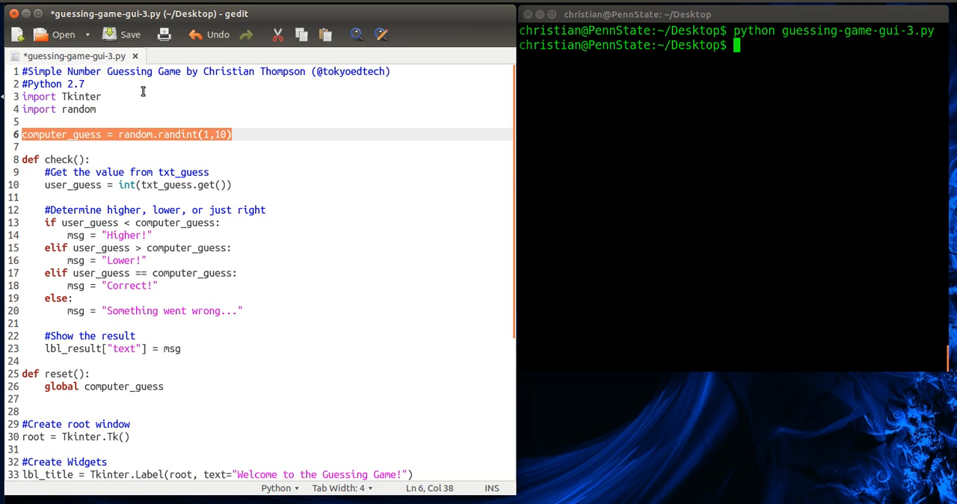
click(85, 385)
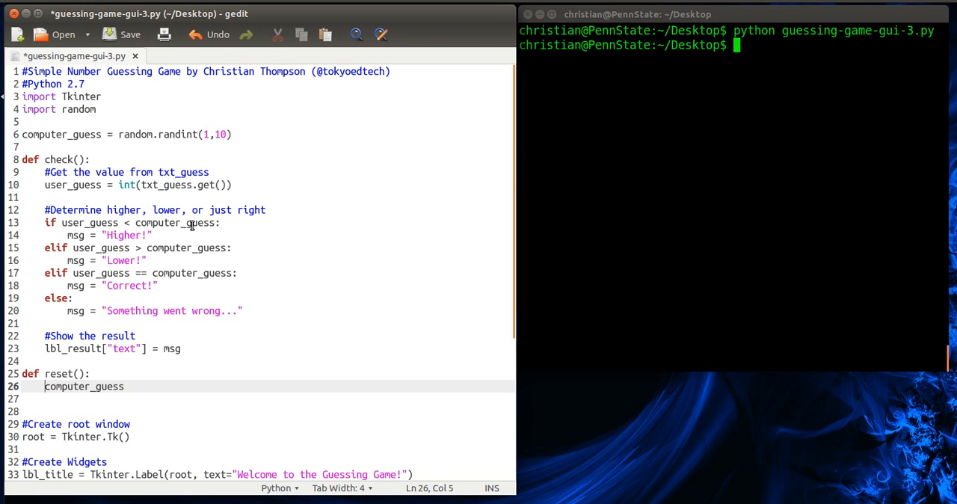
text(glogbal)
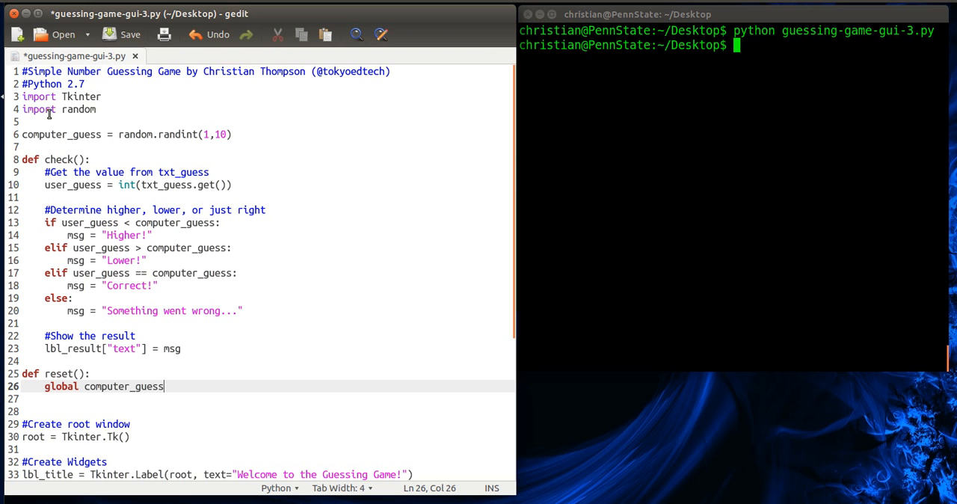
mouse_move(172, 229)
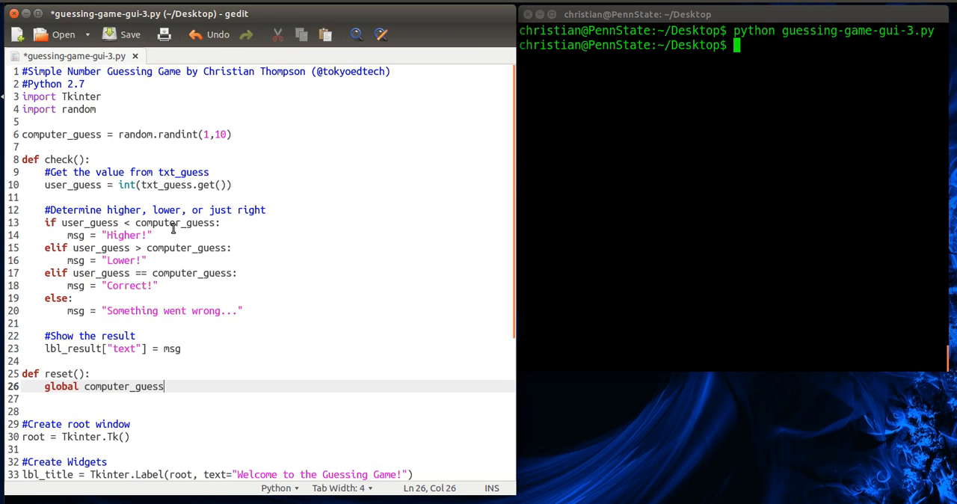
mouse_move(191, 389)
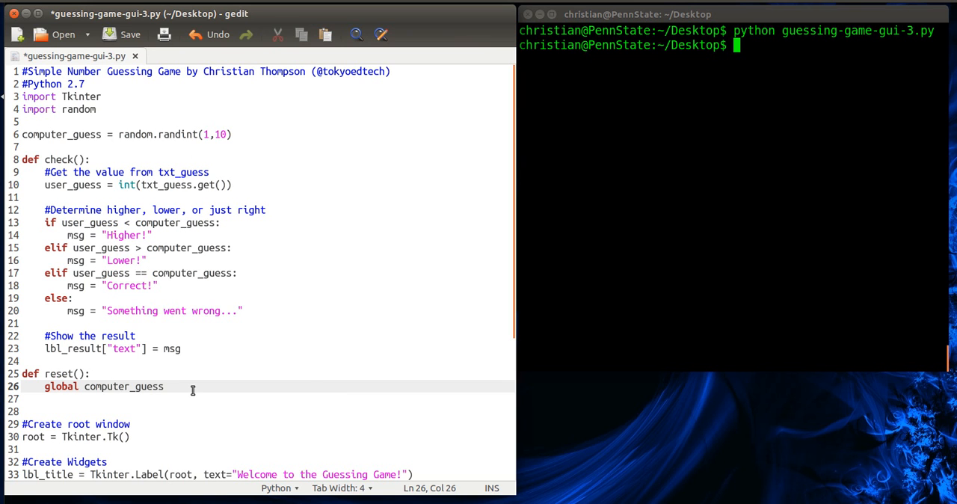
text(c)
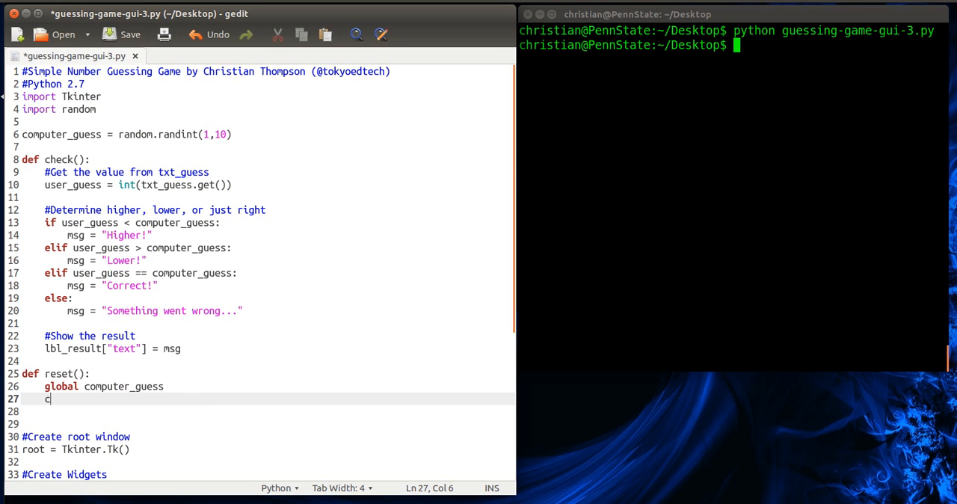
key(BackSpace)
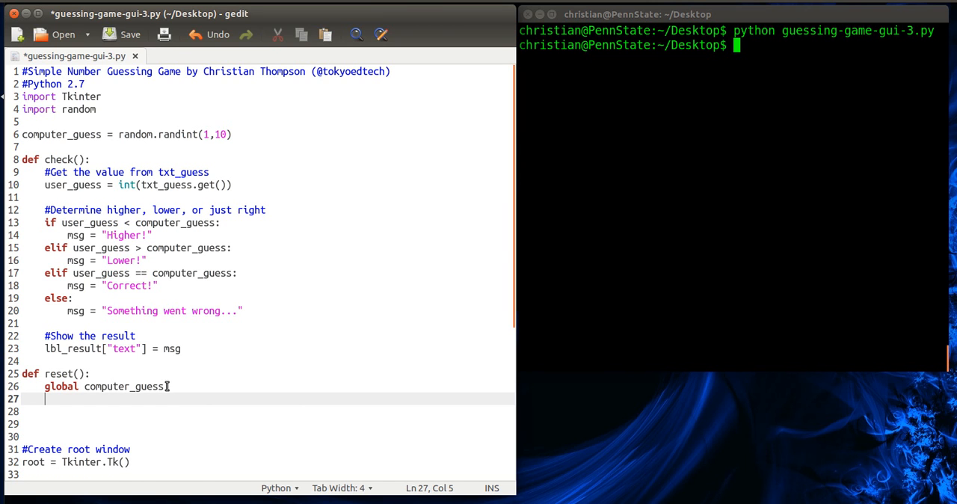
text(computer_guess = random.randint(1,10))
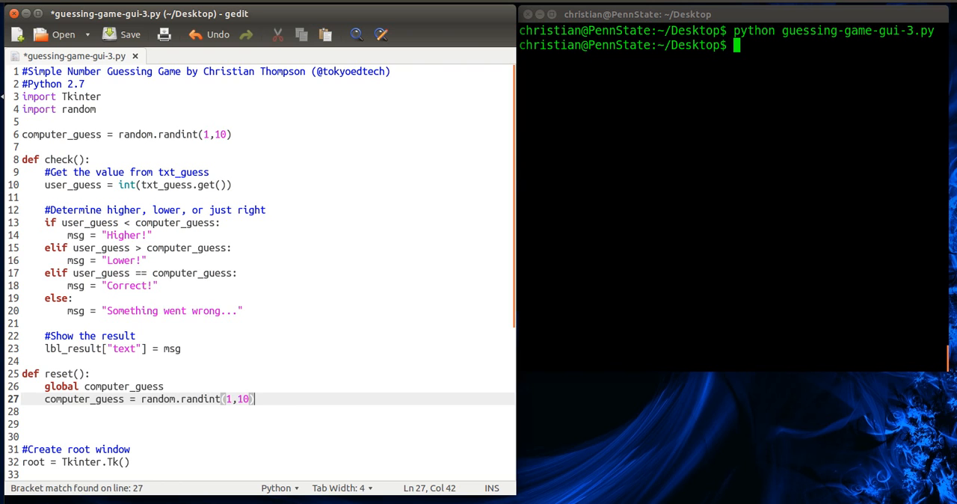
Step: Add comments '#Declare the global variable' and '#Get a ...' above the reset() lines
click(86, 374)
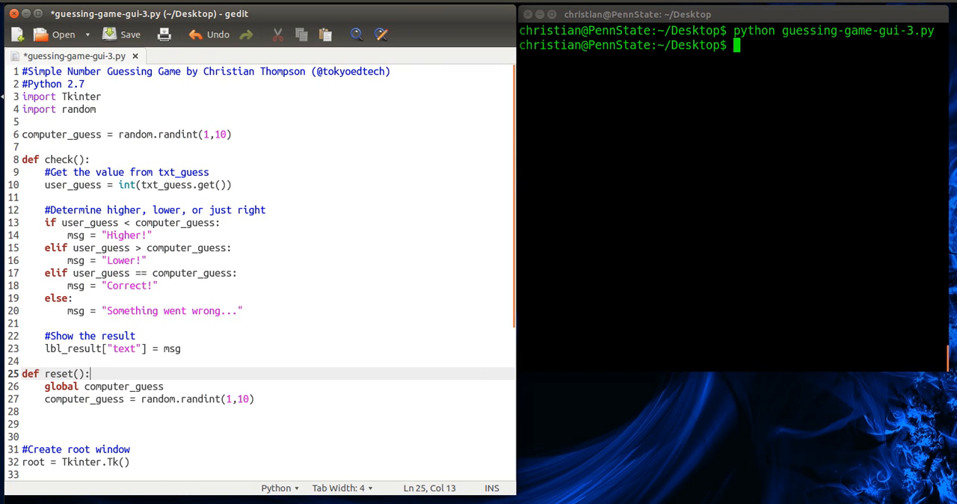
text(#D)
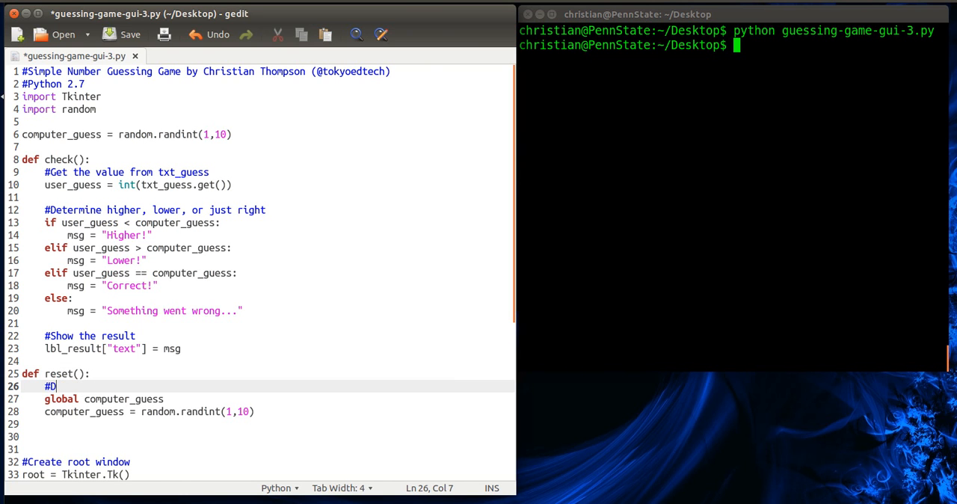
text(eclare the)
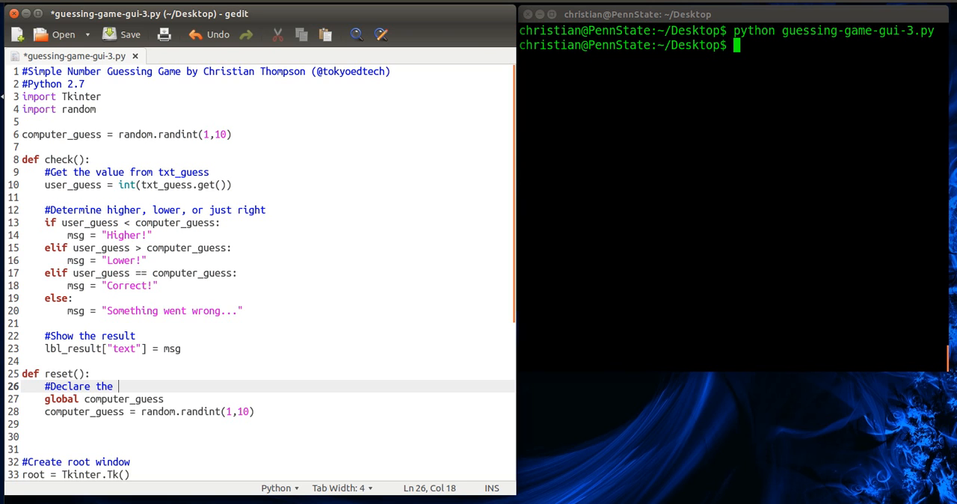
text(global variable)
text(#)
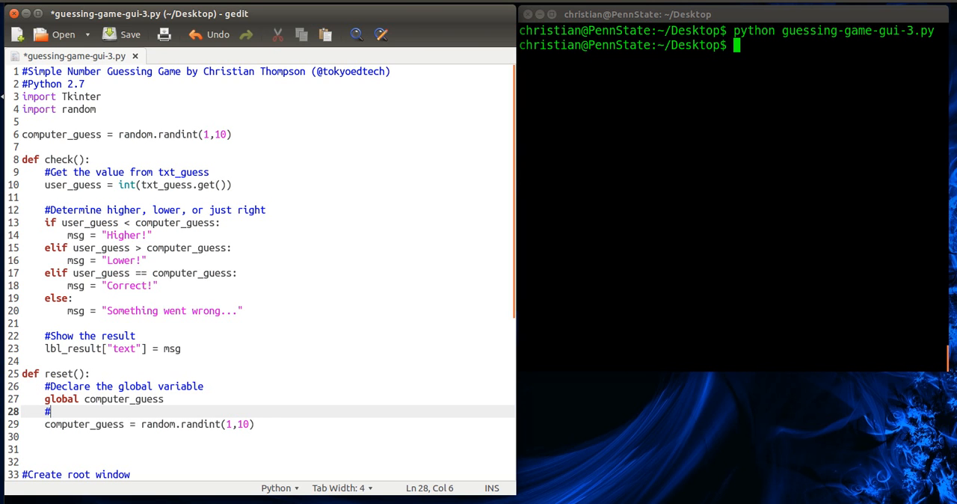
text(Get a random number)
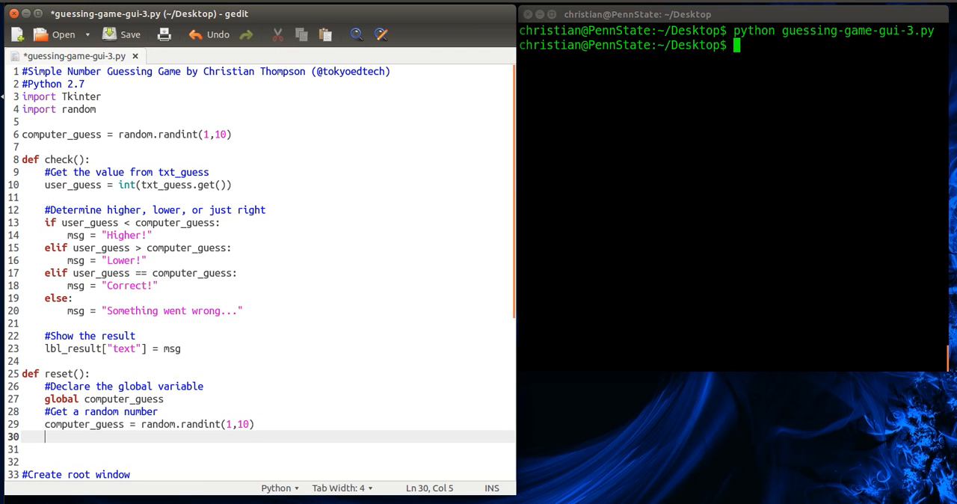
Step: Add a commented lbl_result line in reset() setting the text to 'Game reset. Guess again!'
text(#Change the lble)
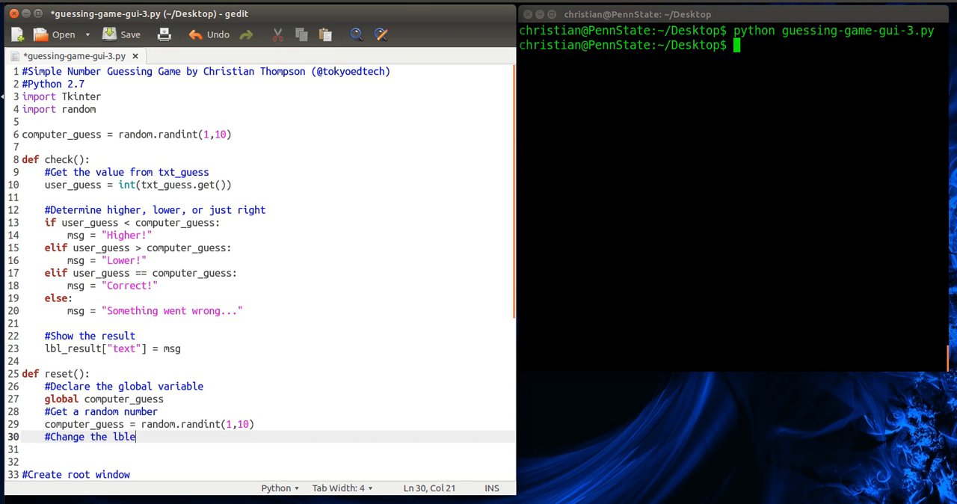
text(_result)
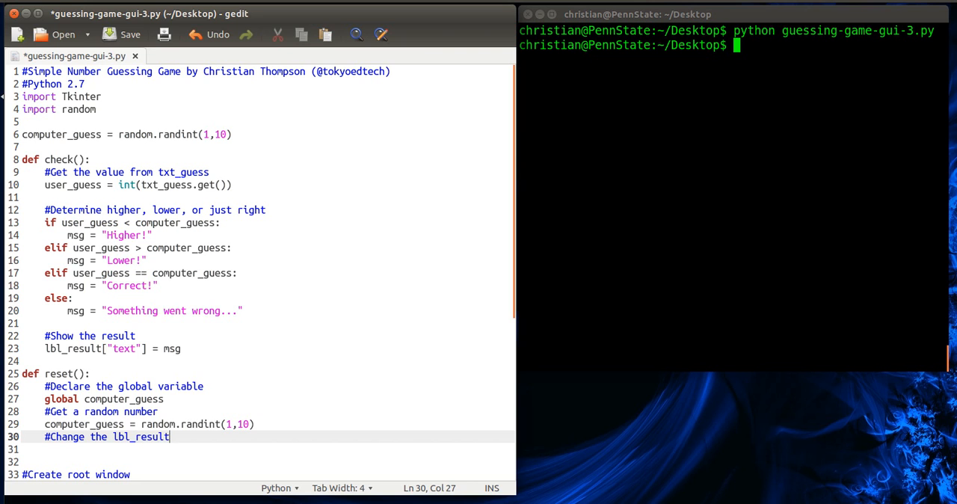
text(te)
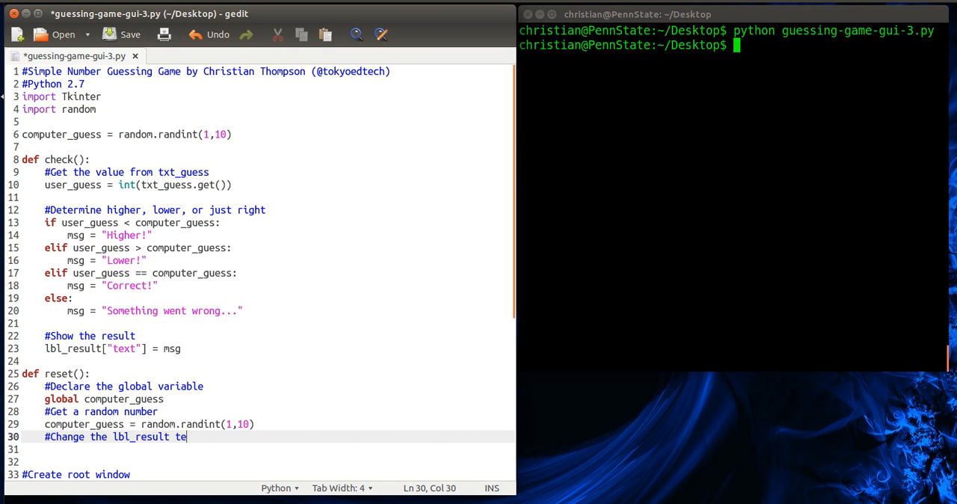
text(xt)
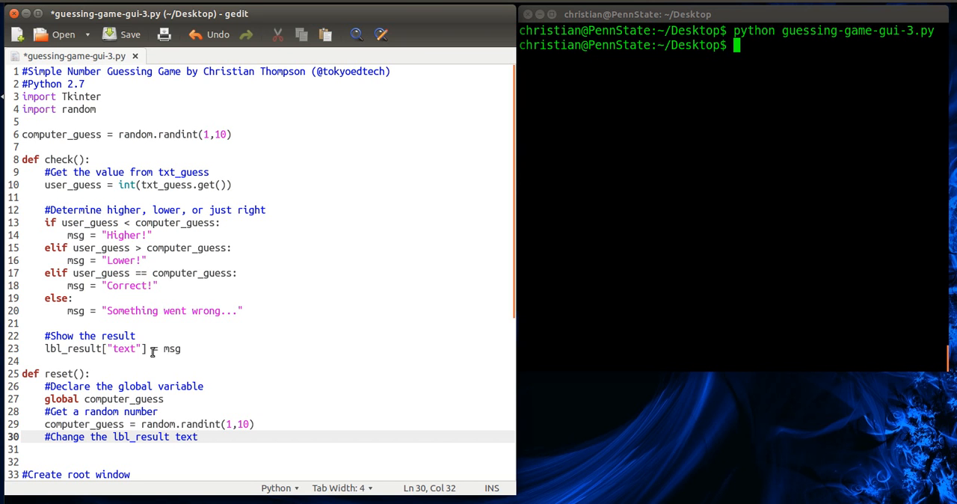
triple_click(112, 348)
text(lbl_result["text"] = msg)
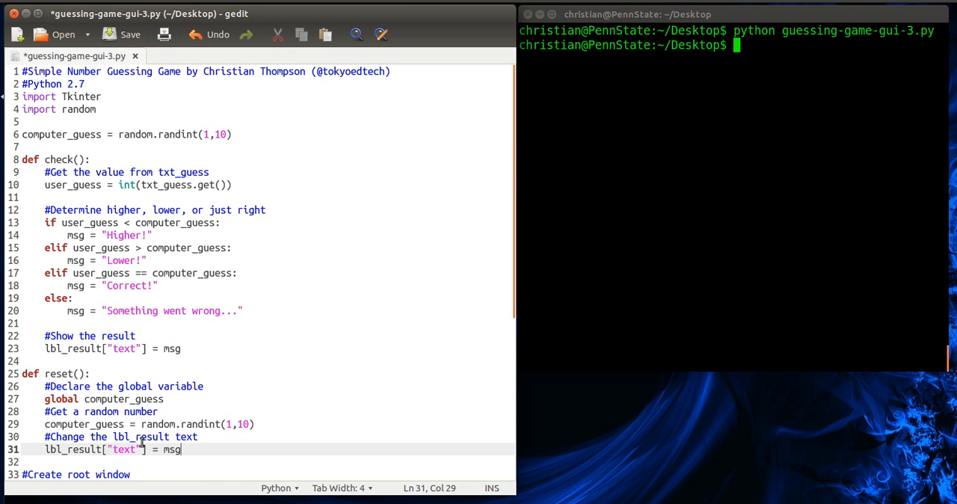
double_click(172, 449)
text(")
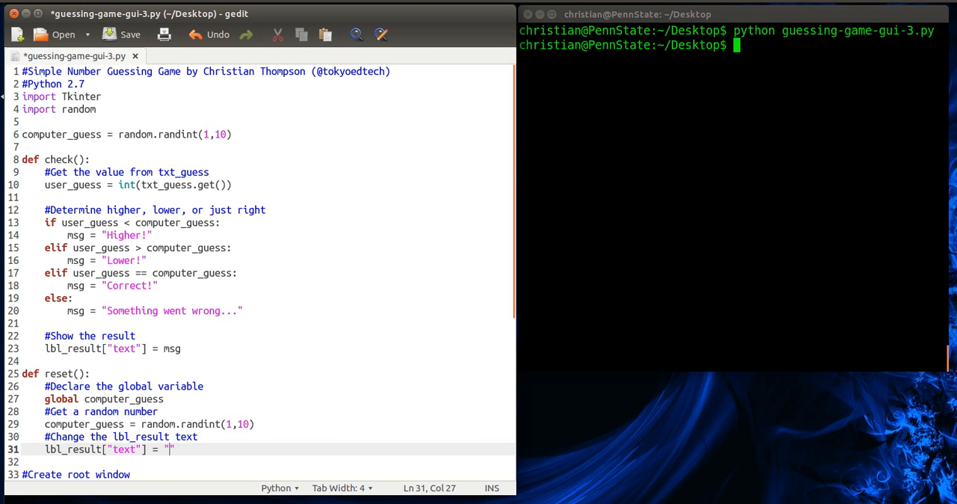
text(Game reset.)
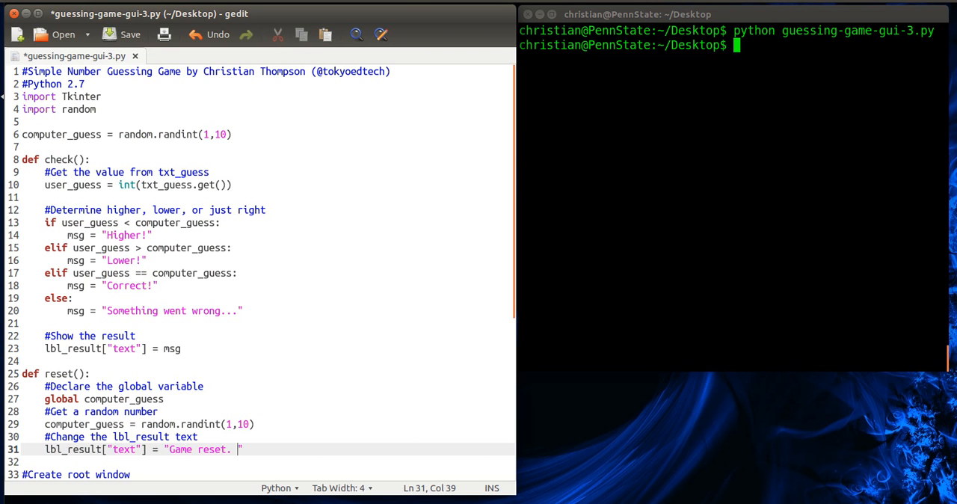
text(Guess again!)
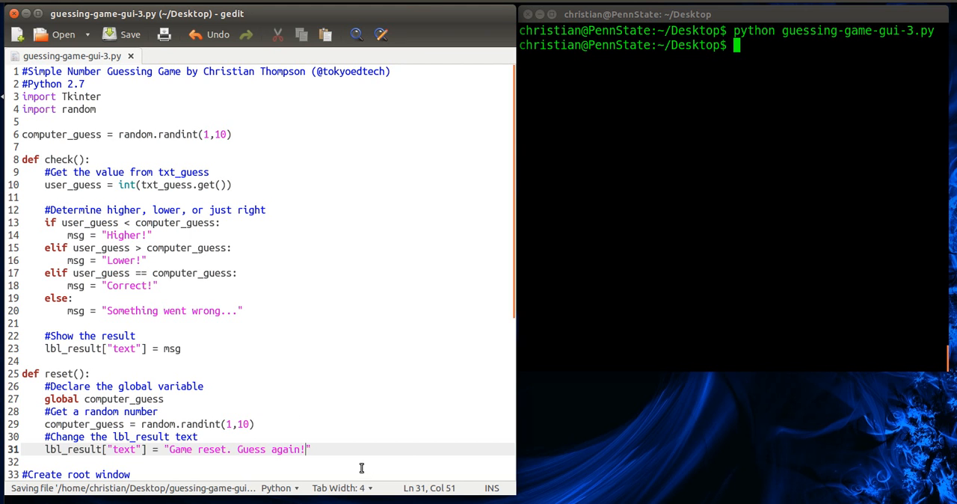
Step: Relaunch the script and check guesses starting at 5 until the label shows Lower! then Correct!
scroll(down, 3)
text(python guessing-game-gui-3.py)
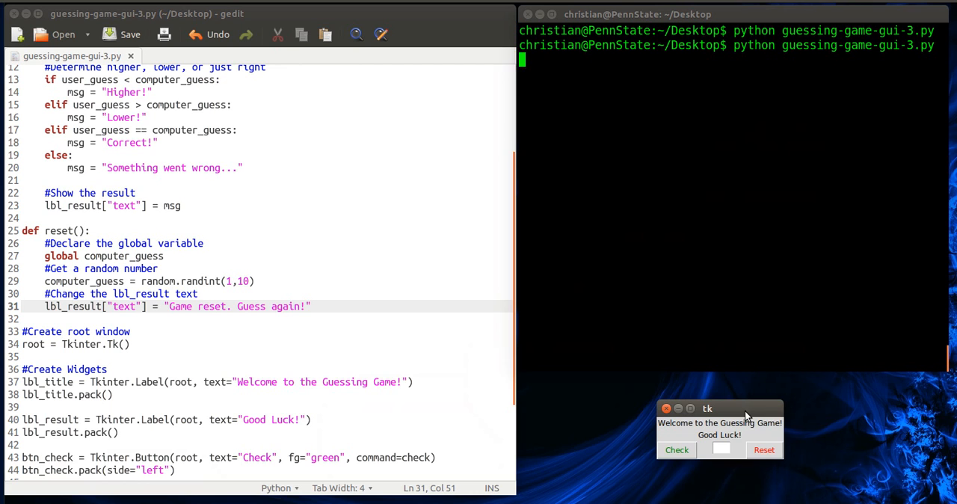
text(5)
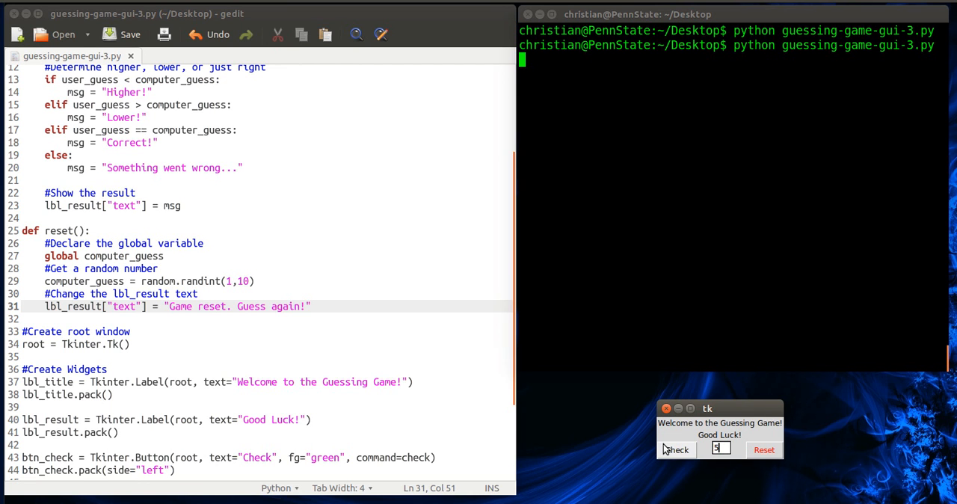
click(676, 448)
text(3)
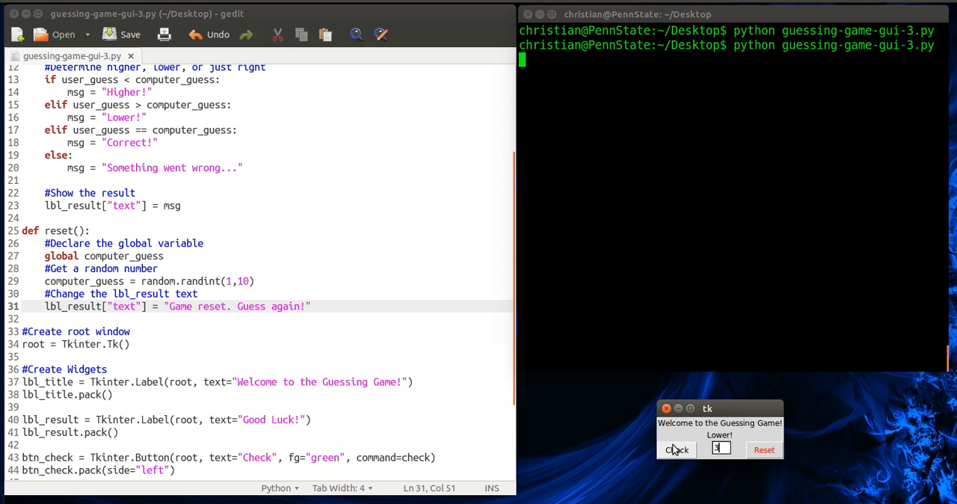
mouse_move(639, 456)
text(1)
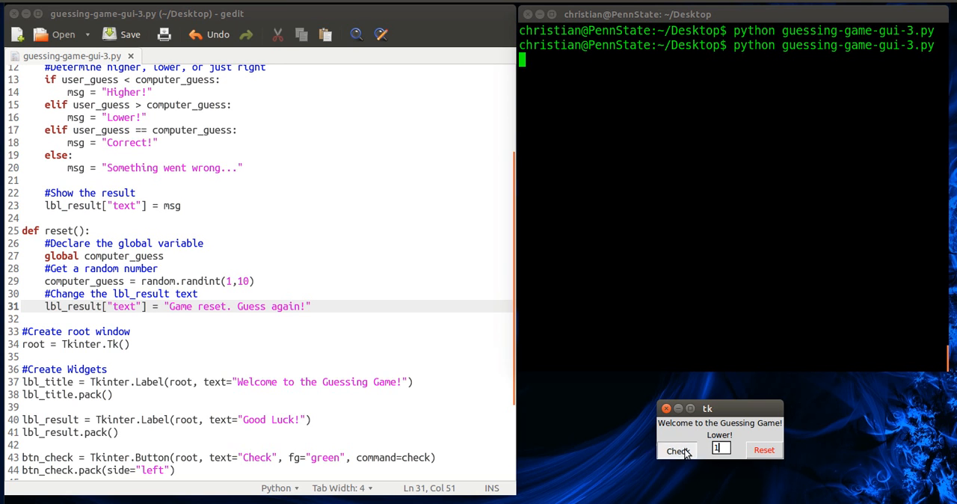
click(676, 449)
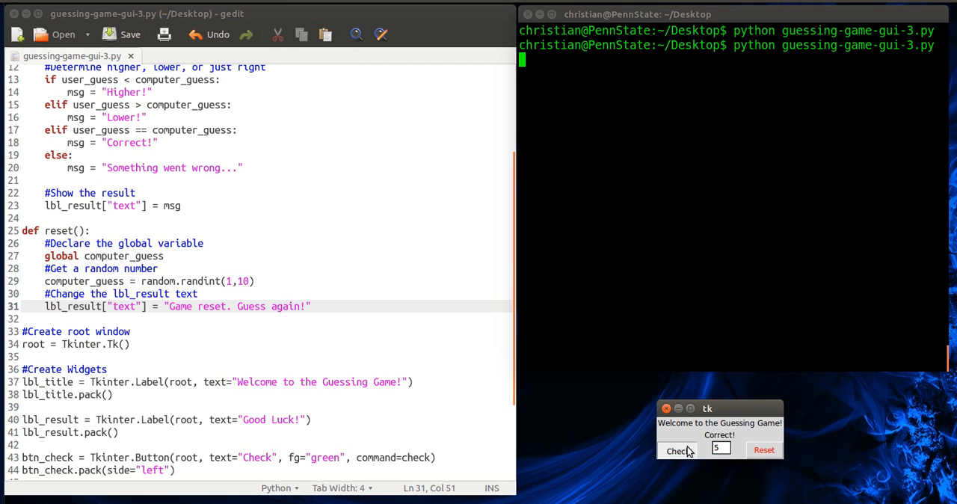
click(676, 448)
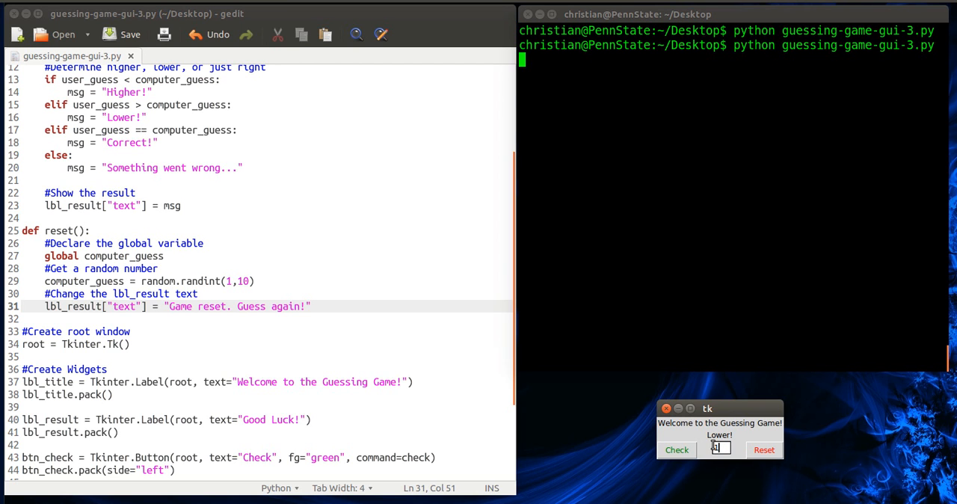
click(675, 448)
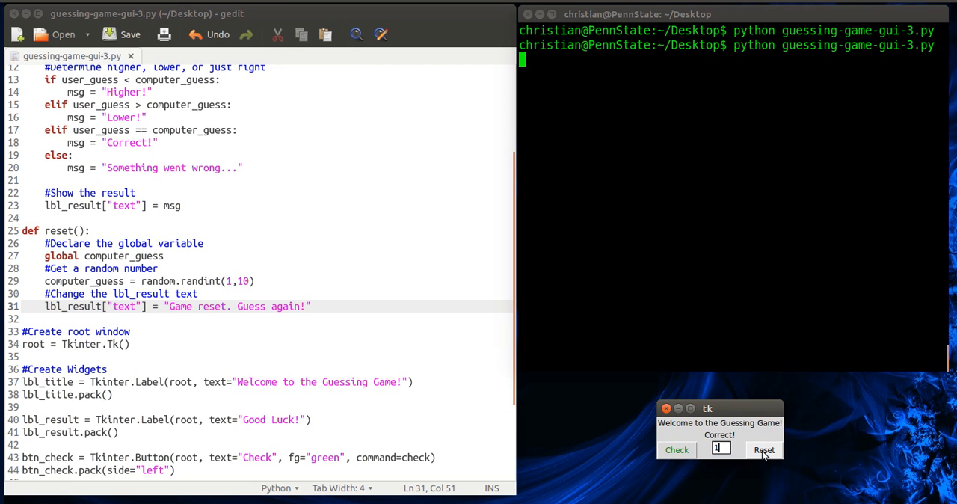
Step: Reset the game so the label reads 'Game reset. Guess again!'
click(763, 448)
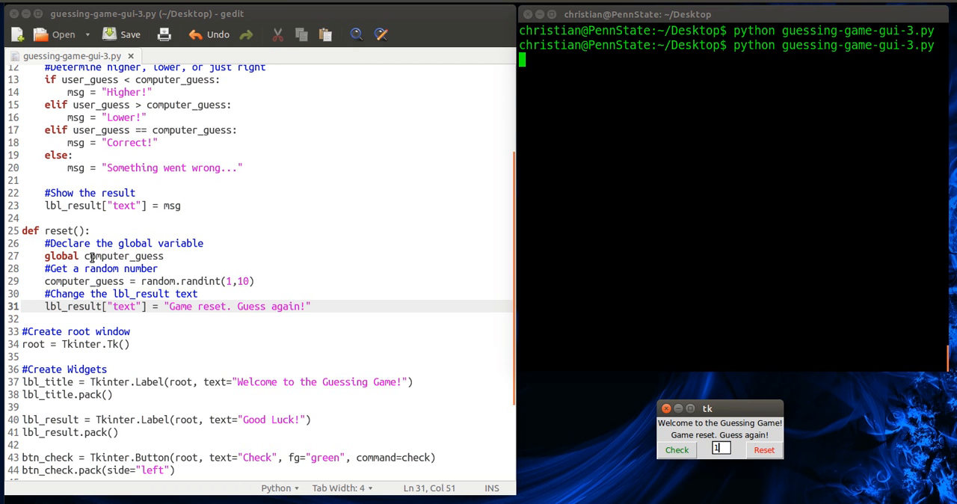
mouse_move(63, 290)
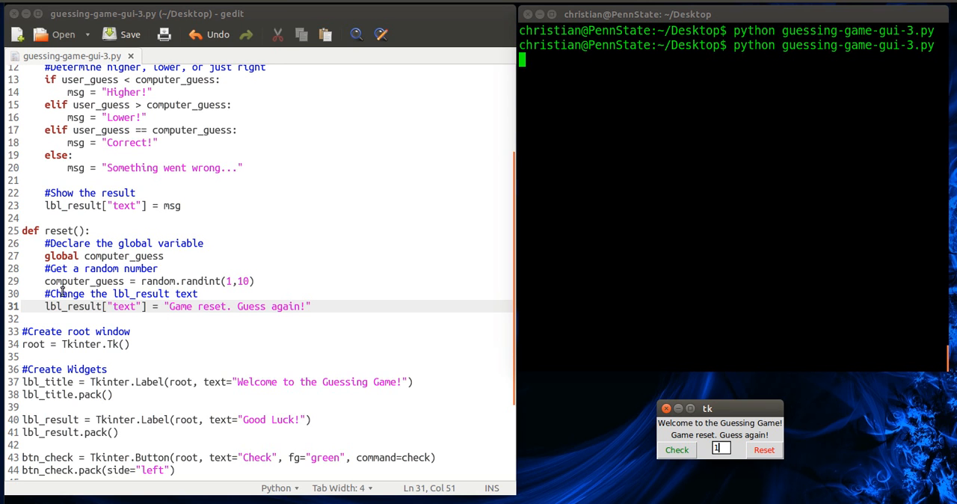
mouse_move(254, 287)
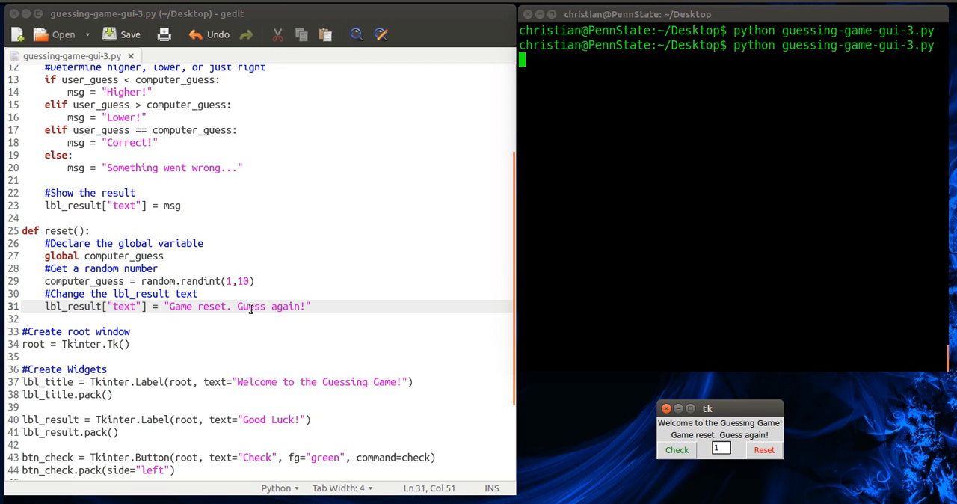
mouse_move(709, 451)
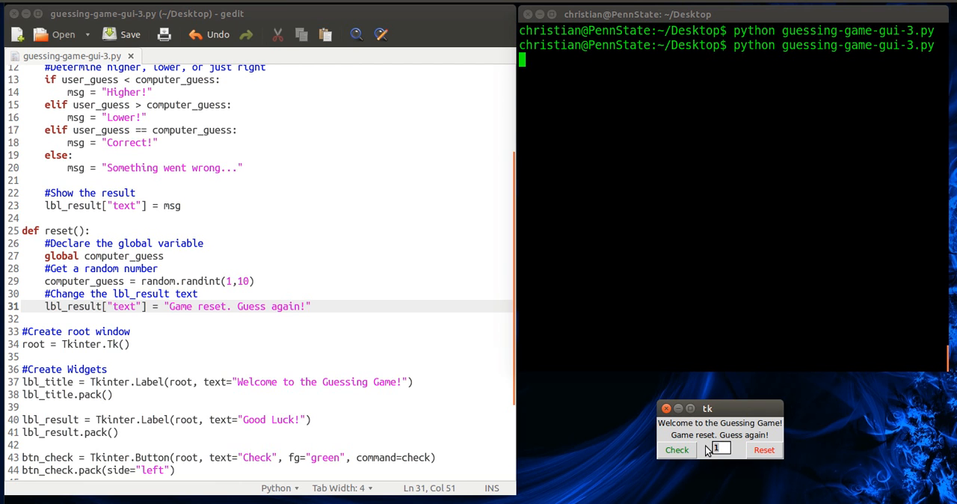
Step: Guess 9 in the new round and check it until the game reports Correct!
click(676, 449)
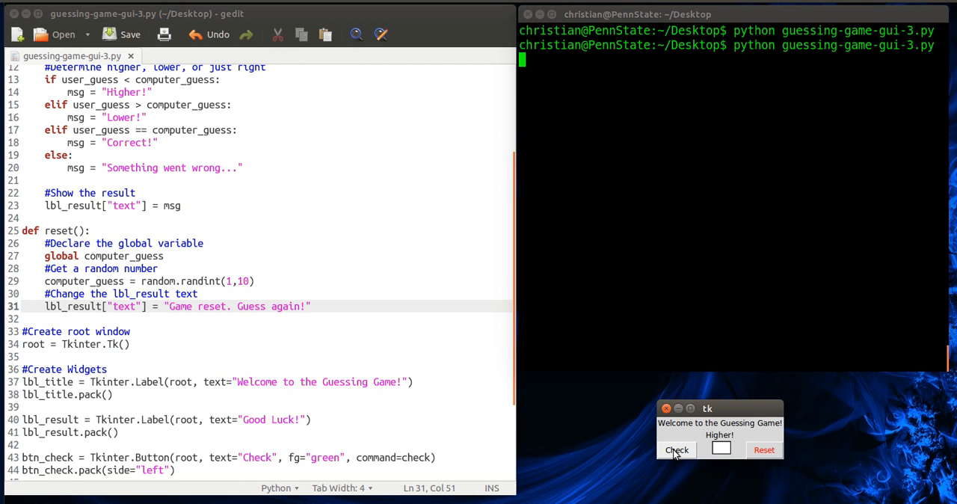
text(9)
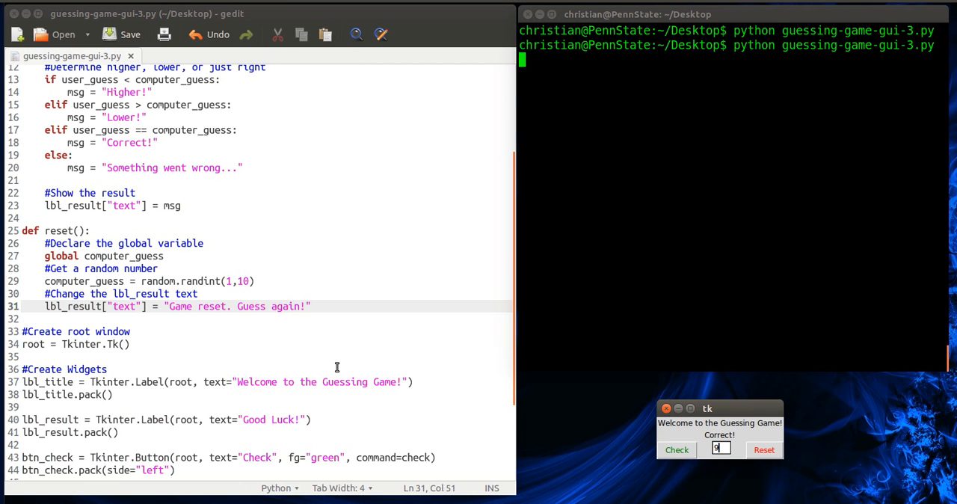
mouse_move(63, 290)
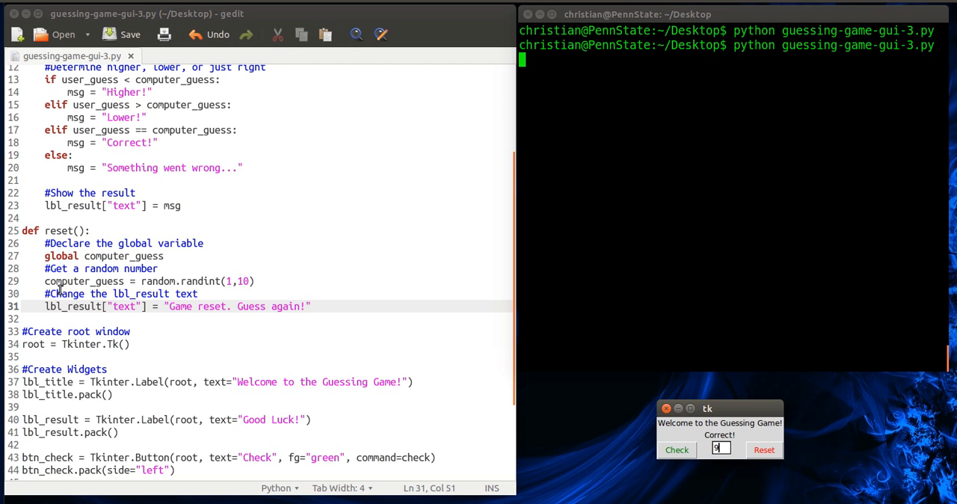